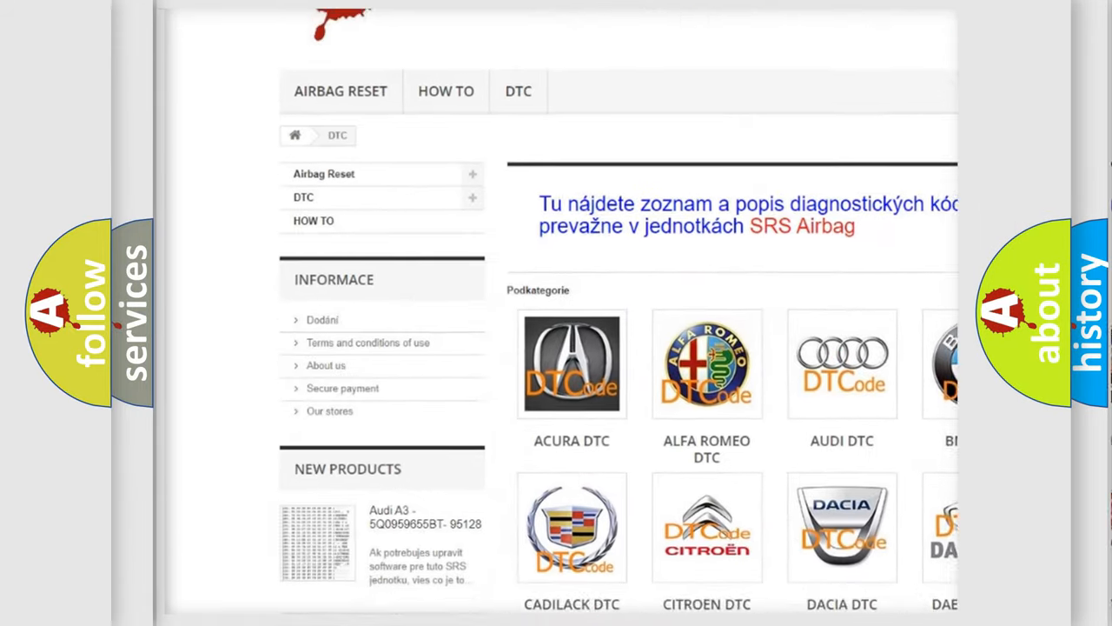
scroll("down", 3)
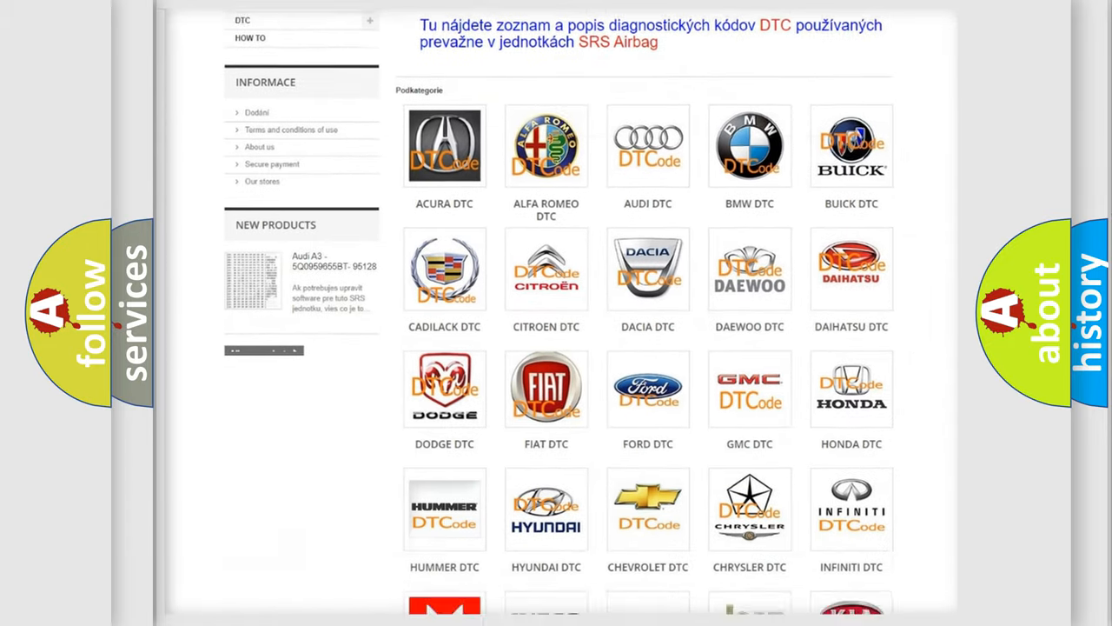
scroll("down", 3)
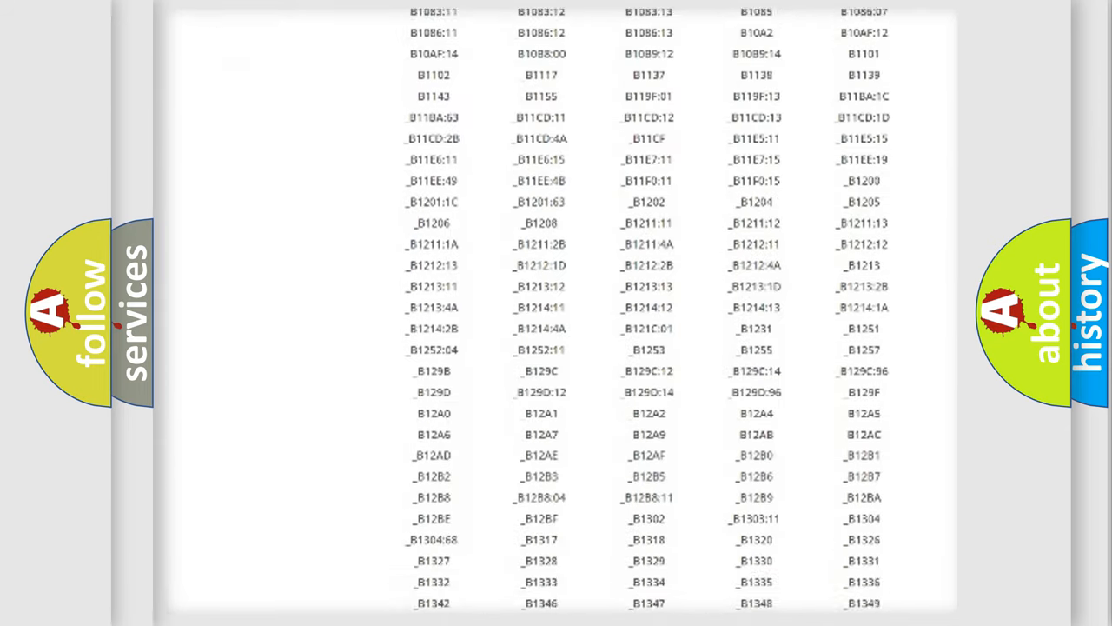
scroll("down", 3)
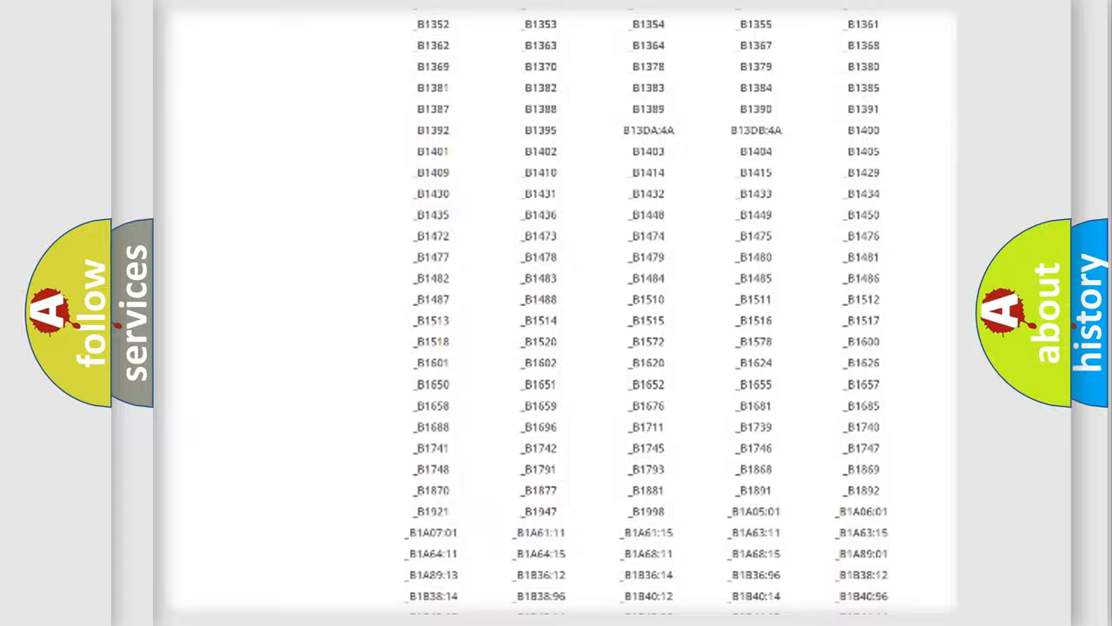